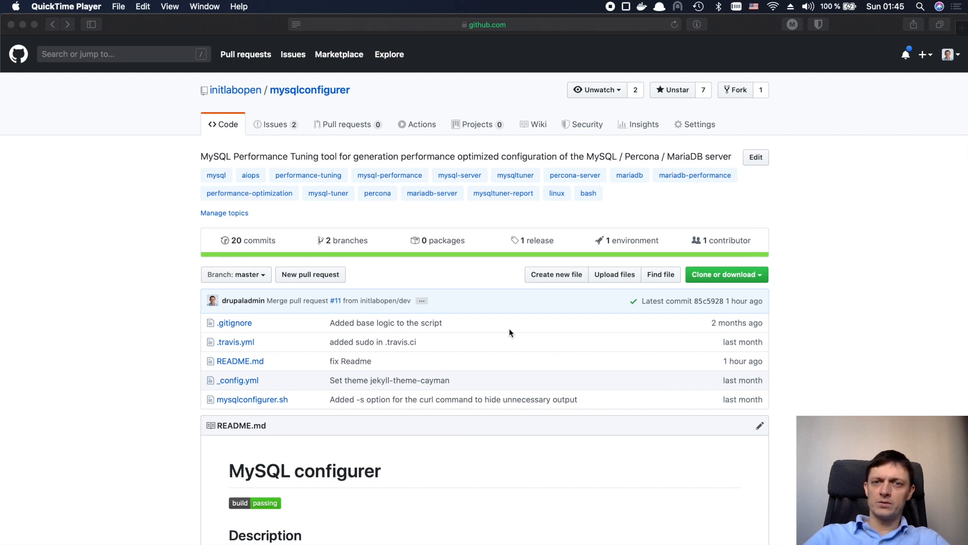
pyautogui.moveTo(501, 294)
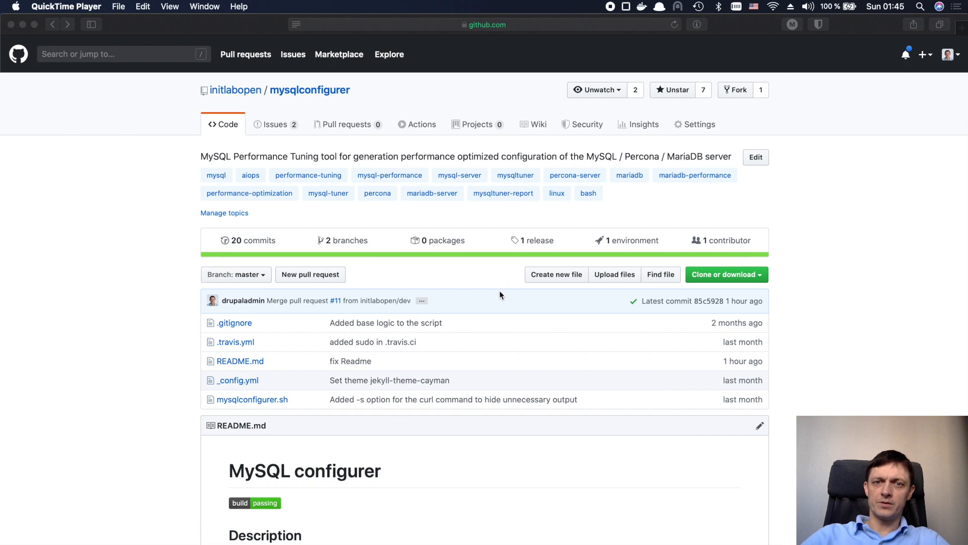
pyautogui.moveTo(489, 318)
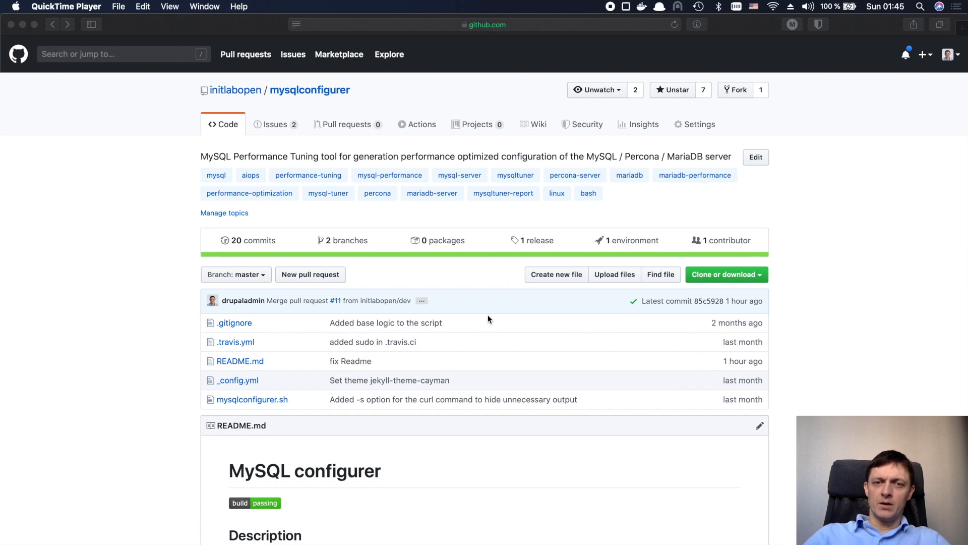
# Step: Open mysqlconfigurer.sh on GitHub and read its source, including the curl POST to AIOps
pyautogui.scroll(-3)
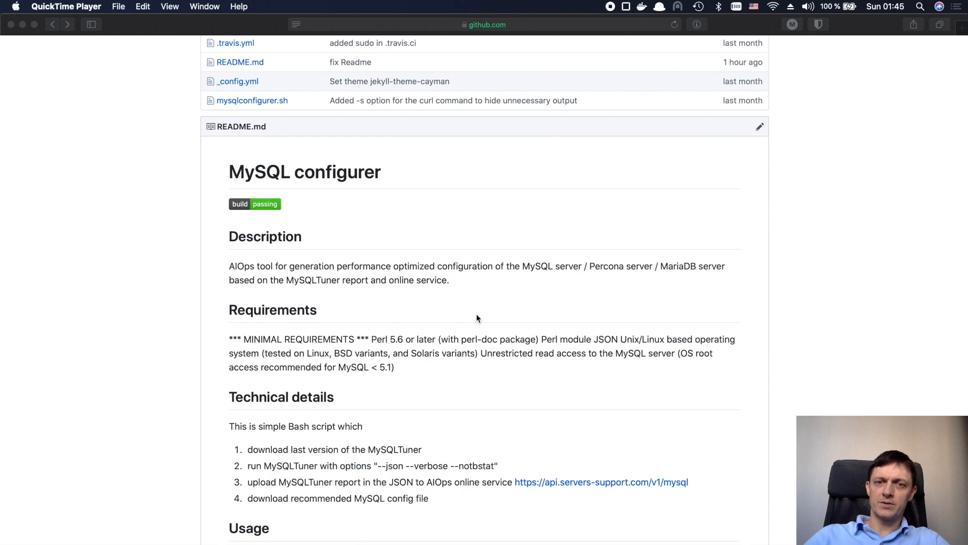
pyautogui.scroll(-3)
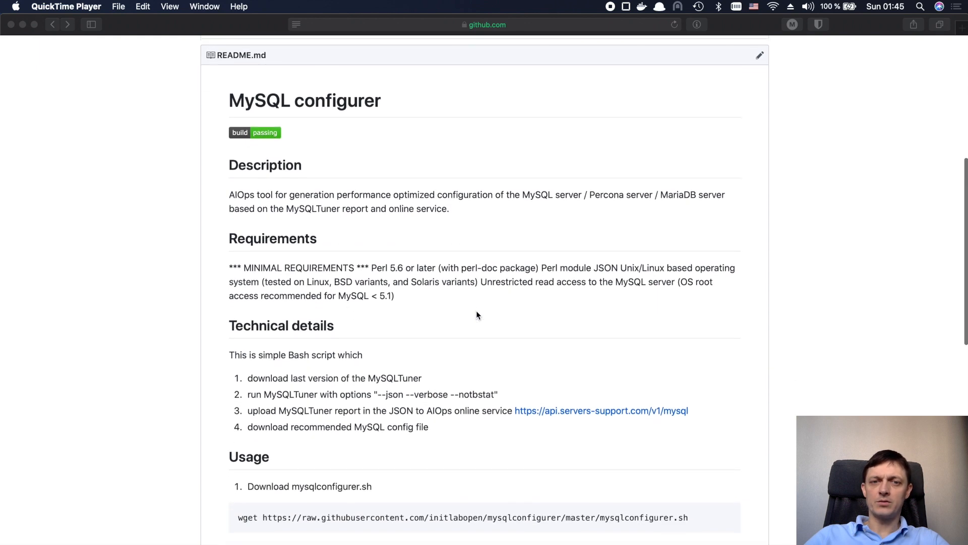
pyautogui.scroll(-3)
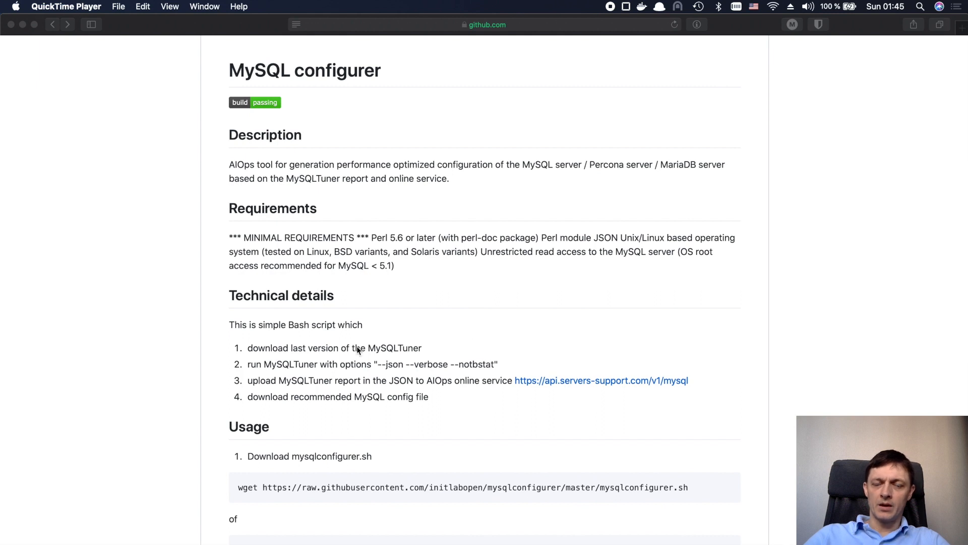
pyautogui.moveTo(335, 459)
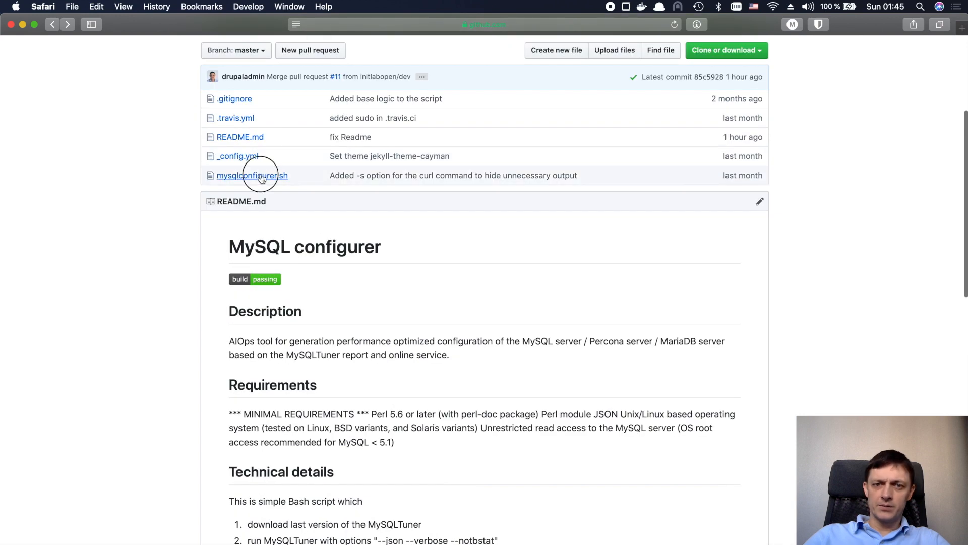
pyautogui.click(252, 175)
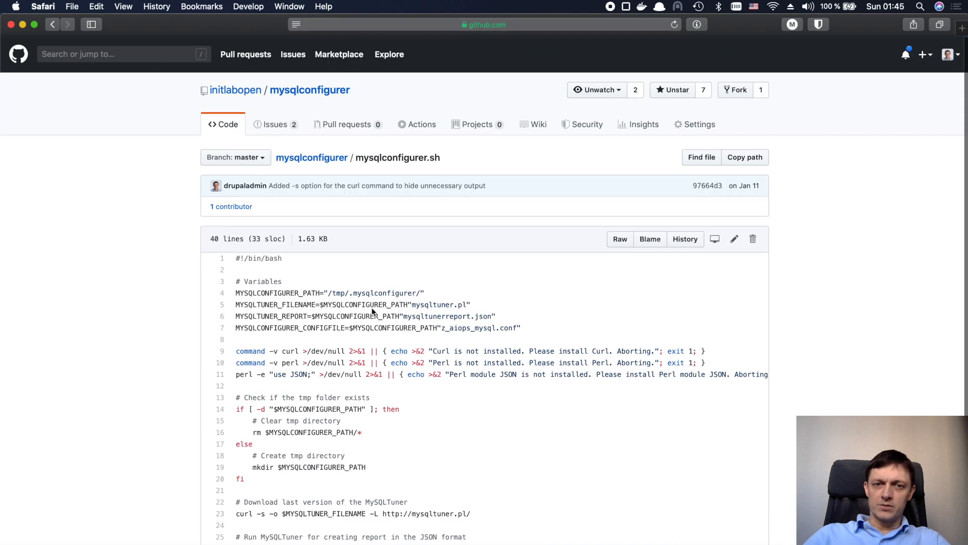
pyautogui.scroll(-3)
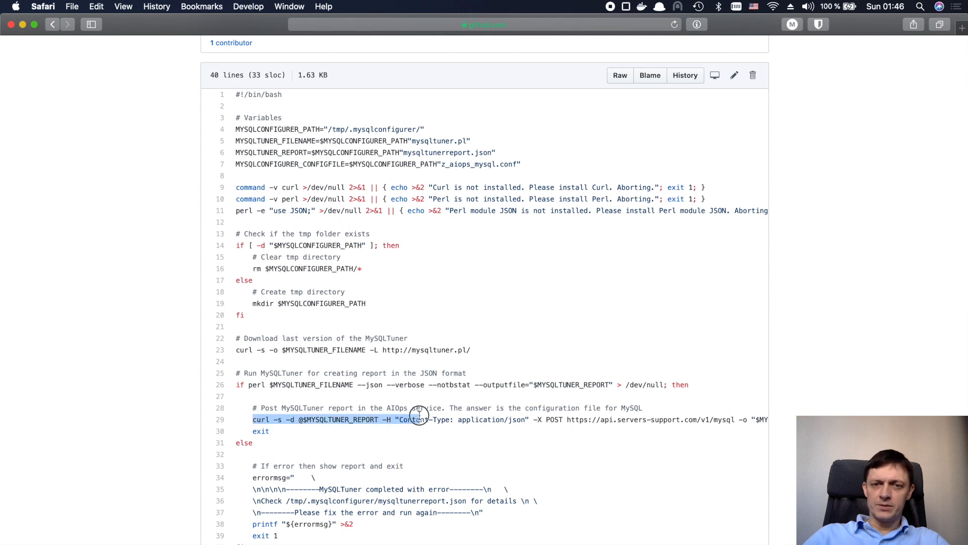
pyautogui.moveTo(731, 420)
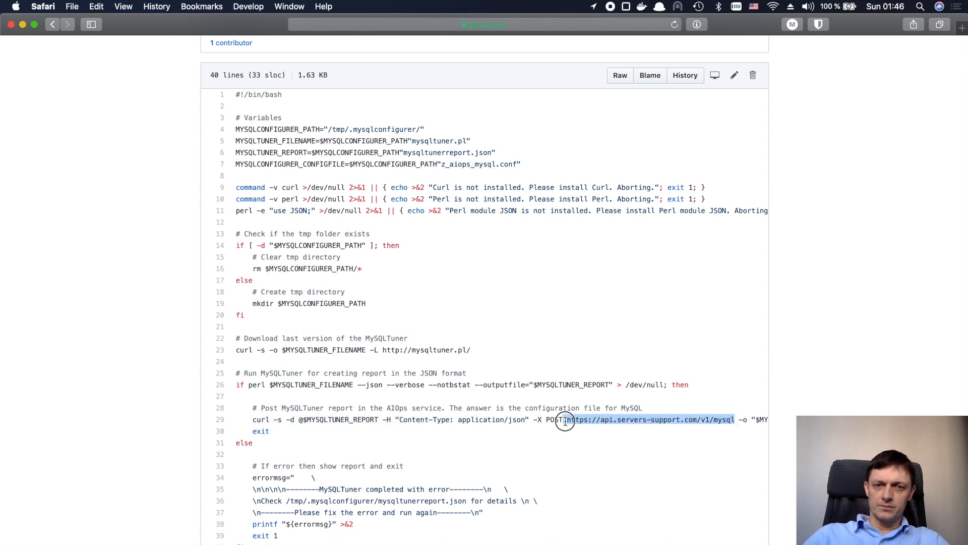
pyautogui.hscroll(3)
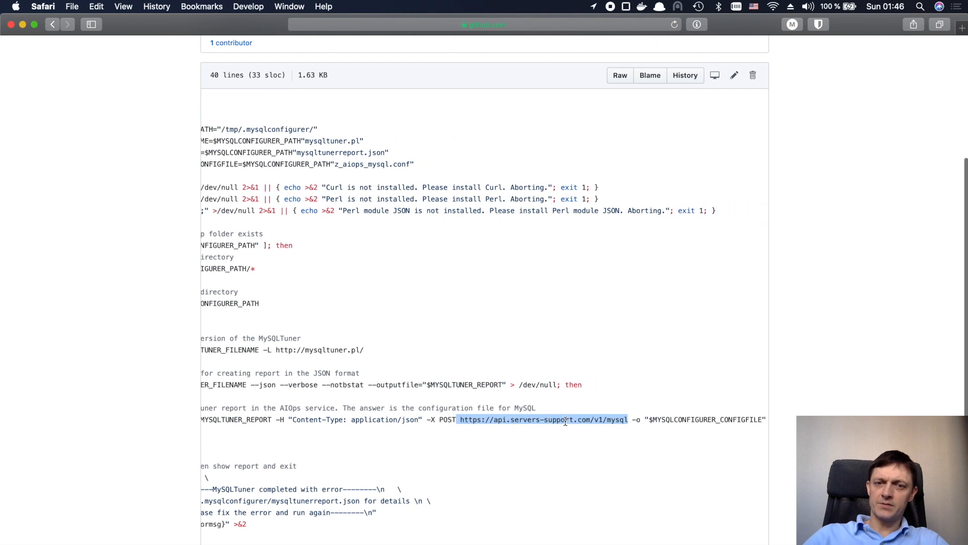
pyautogui.hscroll(-3)
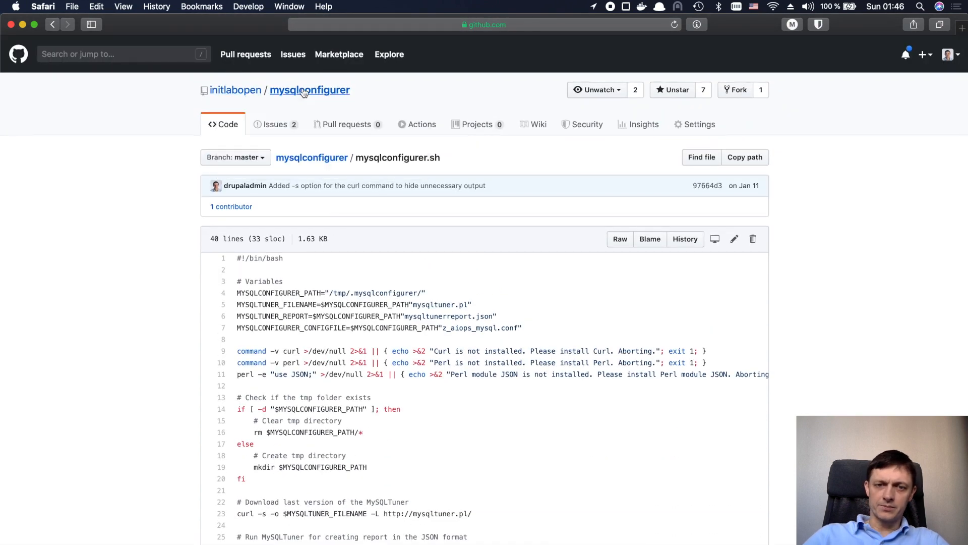
# Step: Return to the mysqlconfigurer repository home page and download the script onto the server with wget
pyautogui.click(310, 90)
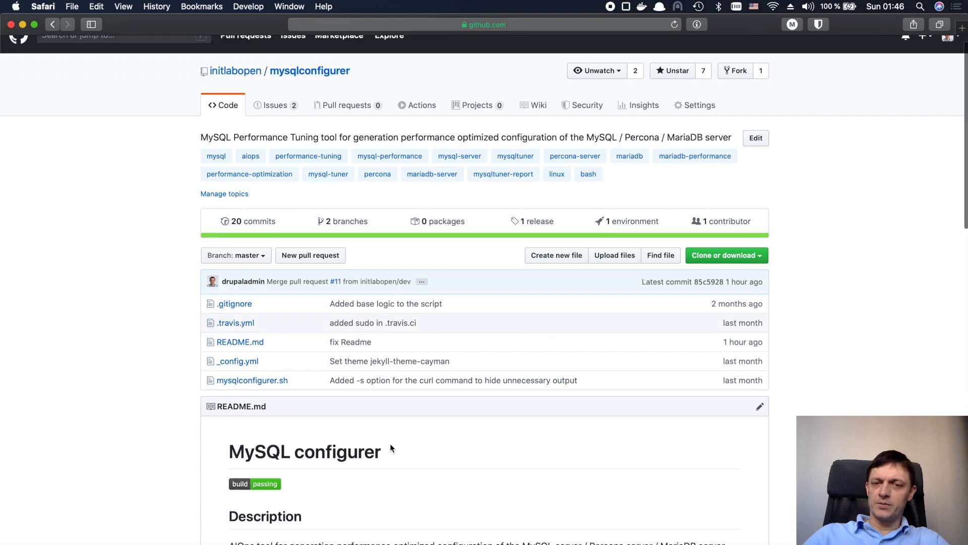
pyautogui.scroll(-3)
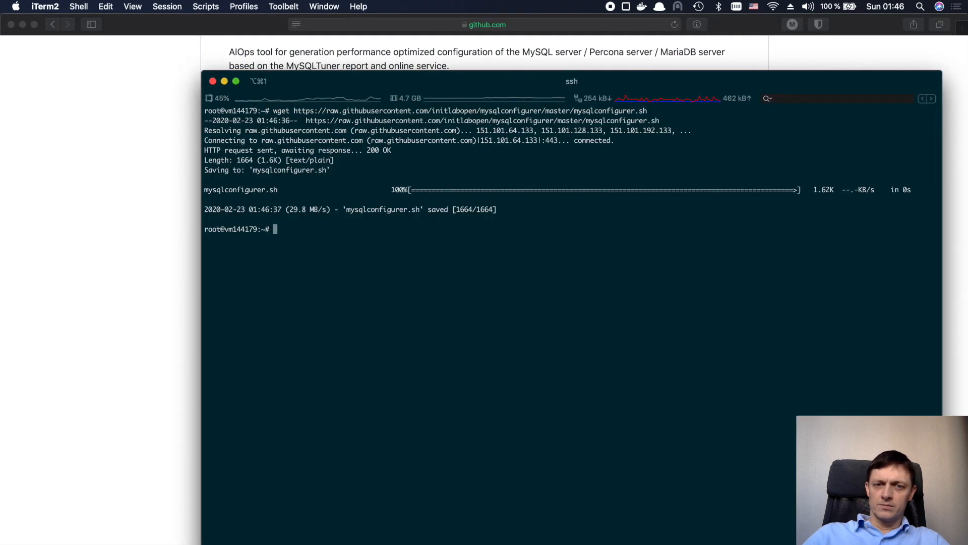
# Step: Run '/bin/bash mysqlconfigurer.sh' on the server, producing only perl locale warnings
pyautogui.write('/bin/bash mysqlconfigurer.sh')
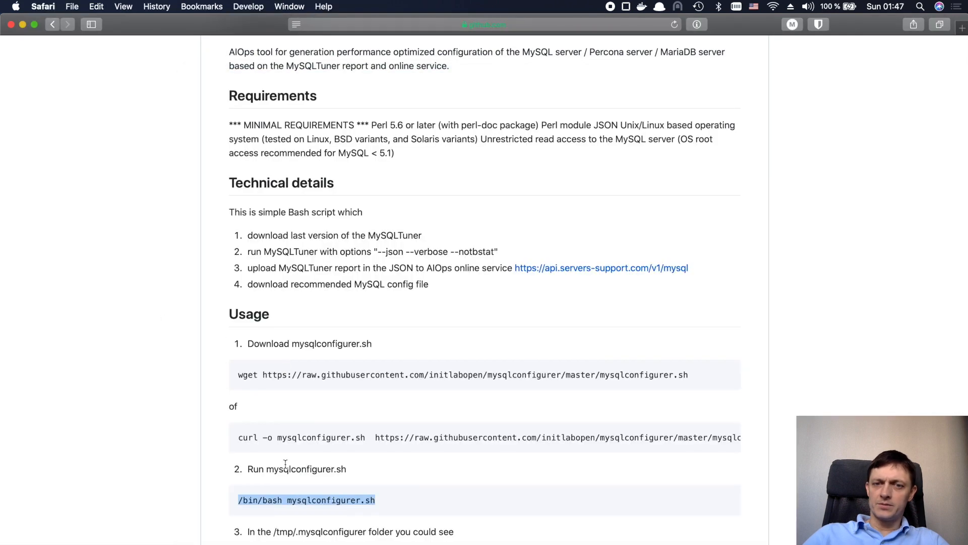
pyautogui.scroll(-3)
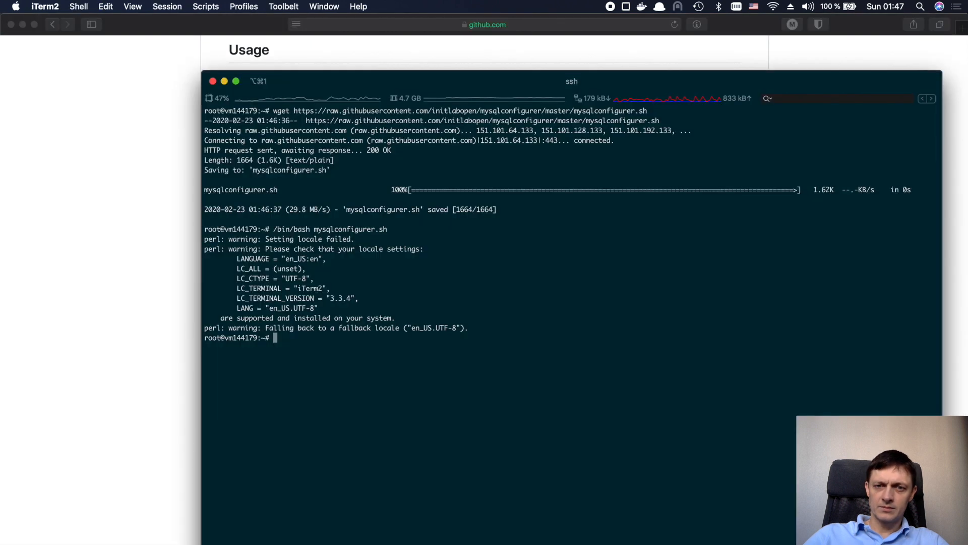
# Step: List /tmp/.mysqlconfigurer/ and display z_aiops_mysql.conf with cat
pyautogui.write('ls -l /tmp/.mysqlconfigurer/')
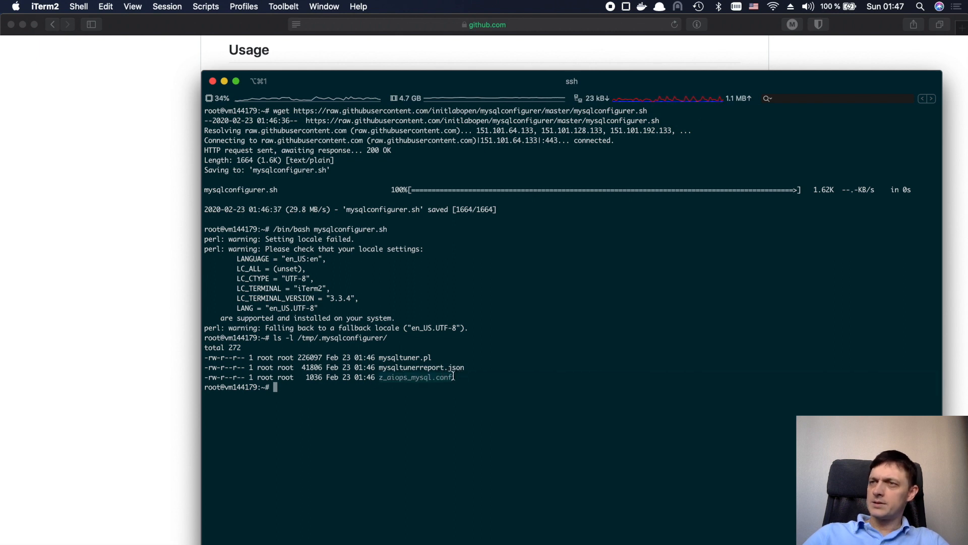
pyautogui.write('cat')
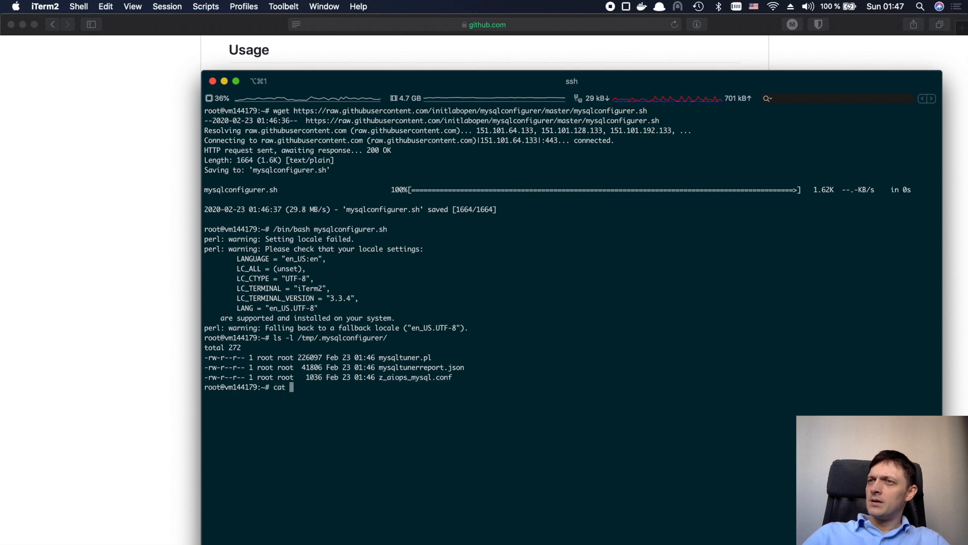
pyautogui.write('/t')
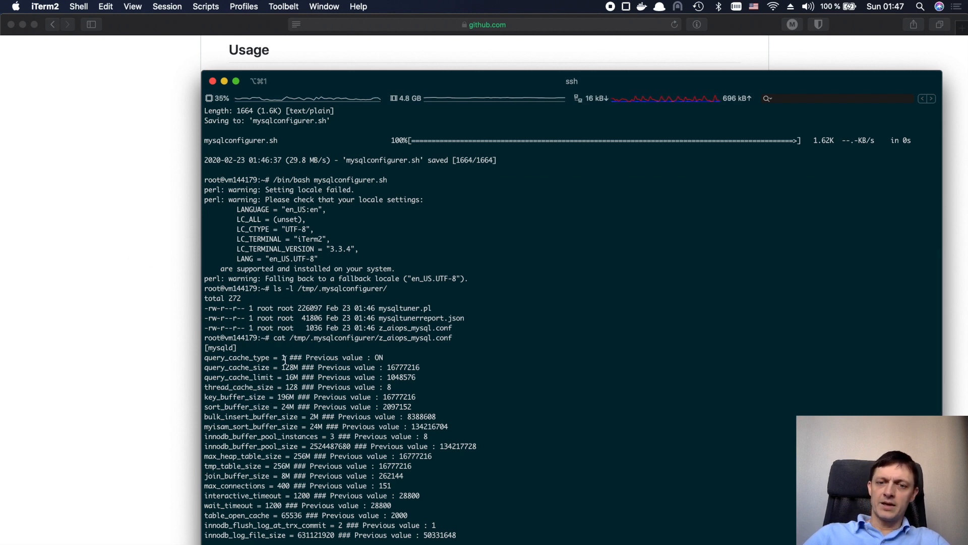
pyautogui.doubleClick(212, 357)
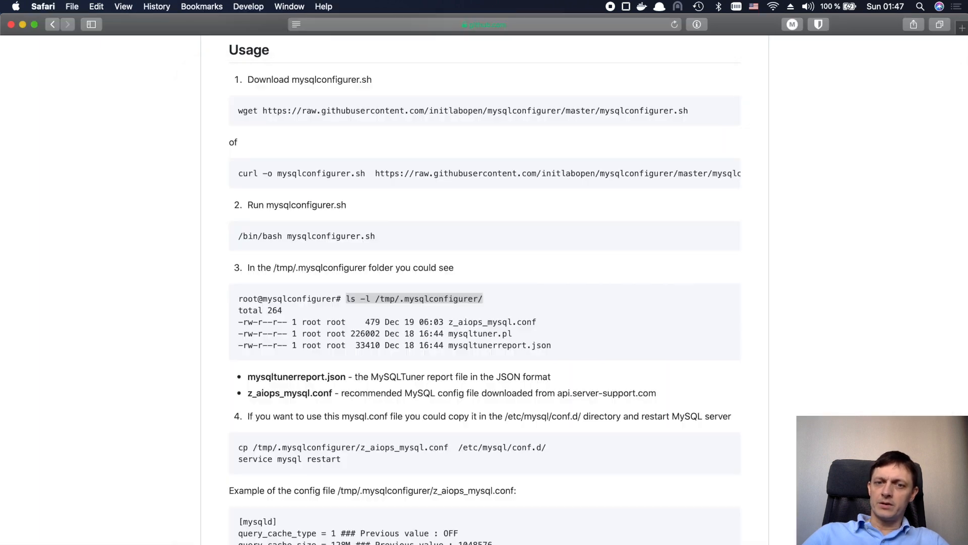
# Step: Scroll the README to step 4 with the cp and 'service mysql restart' commands
pyautogui.scroll(-3)
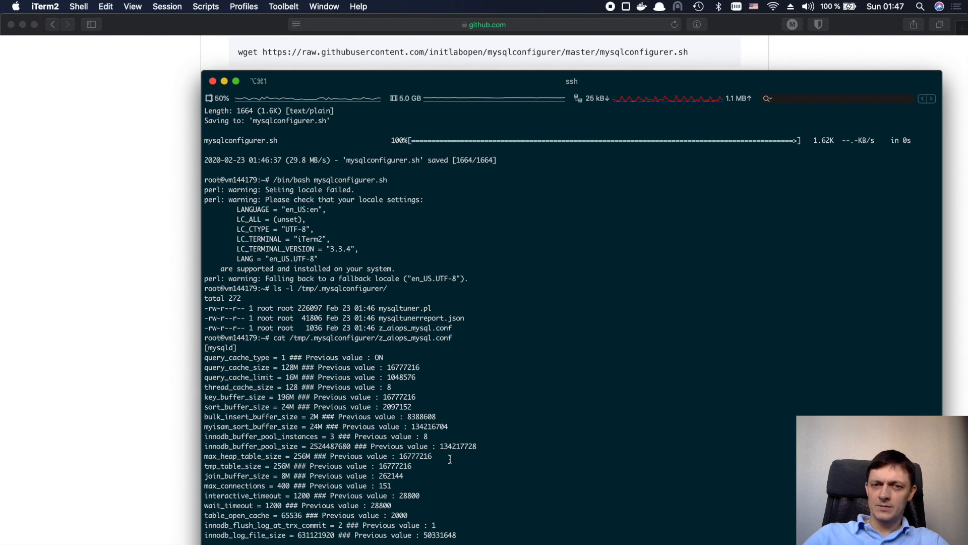
# Step: Copy z_aiops_mysql.conf into /etc/mysql/conf.d/ and run 'service mysql restart'
pyautogui.scroll(-3)
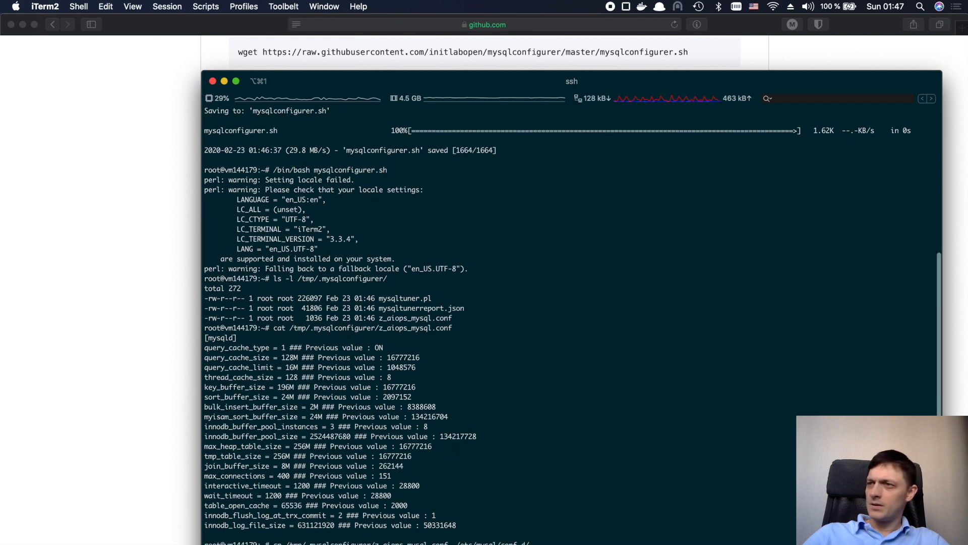
pyautogui.moveTo(198, 433)
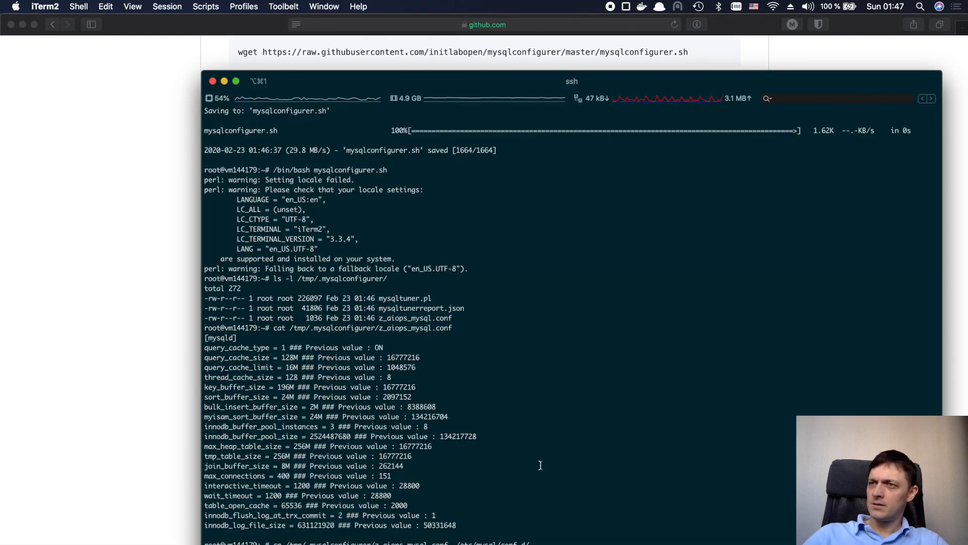
pyautogui.scroll(-3)
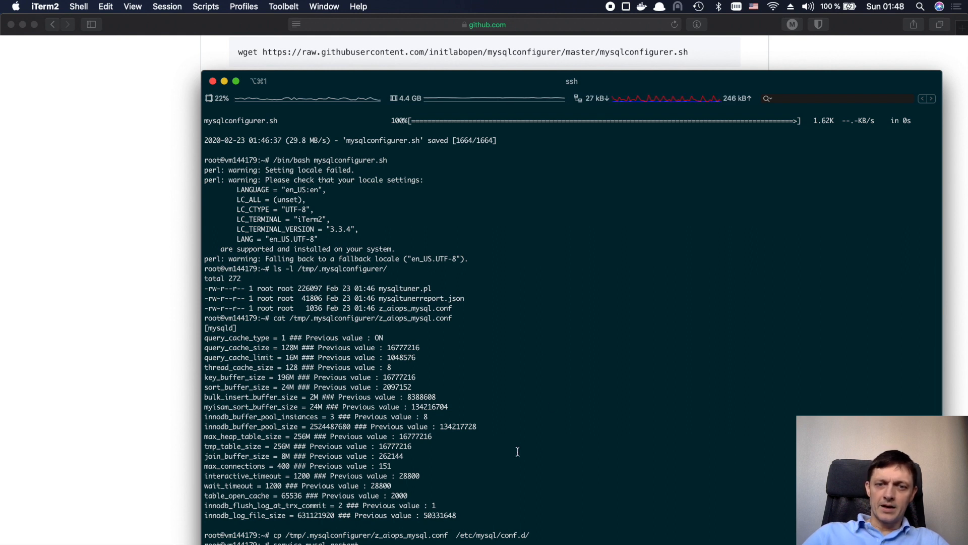
pyautogui.moveTo(572, 438)
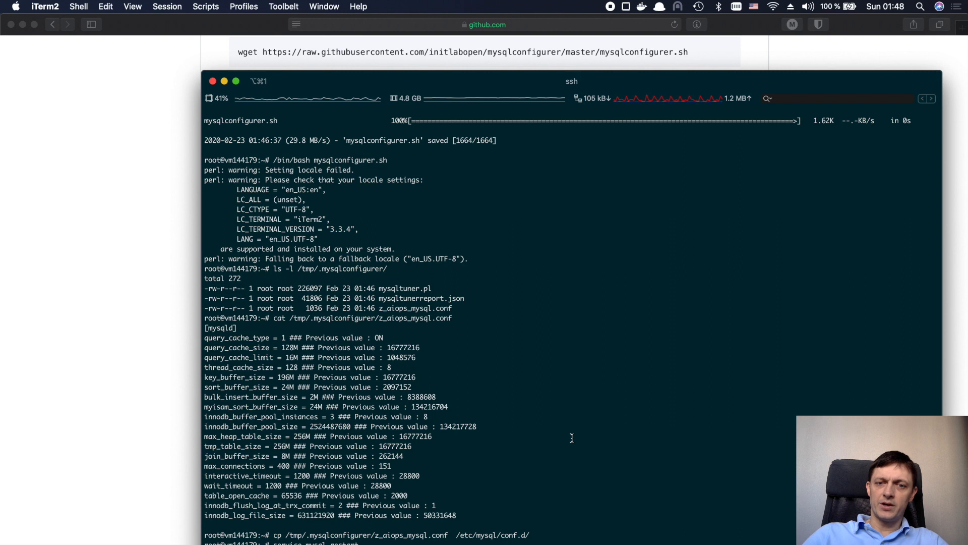